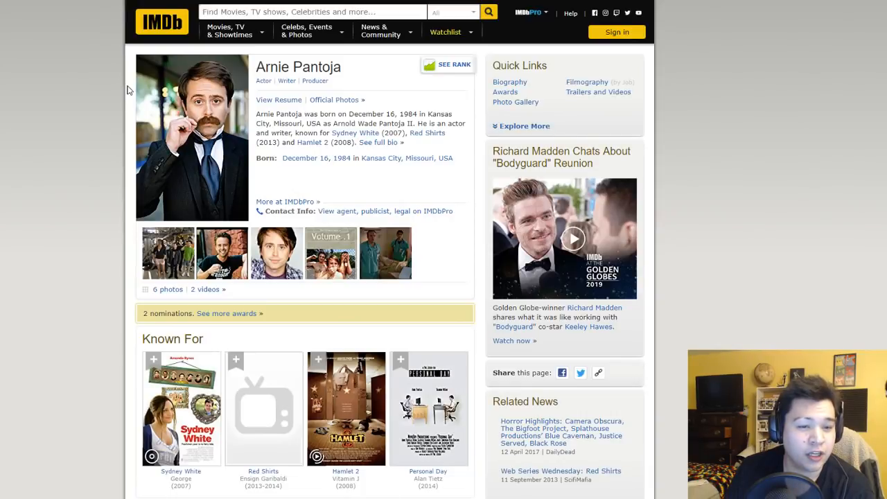
mouse_move(108, 216)
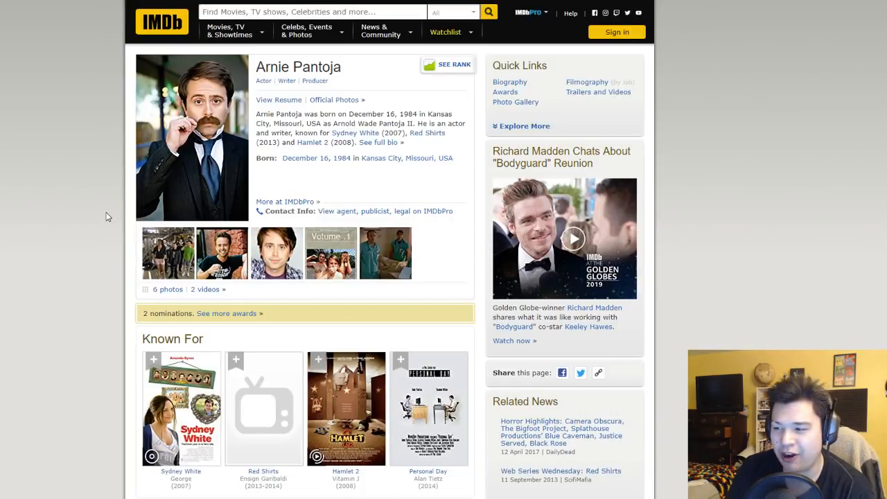
scroll(down, 3)
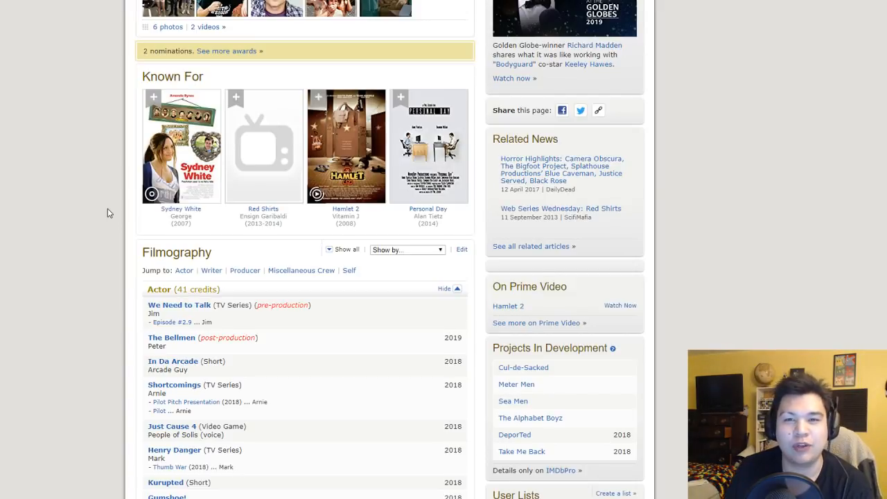
scroll(down, 3)
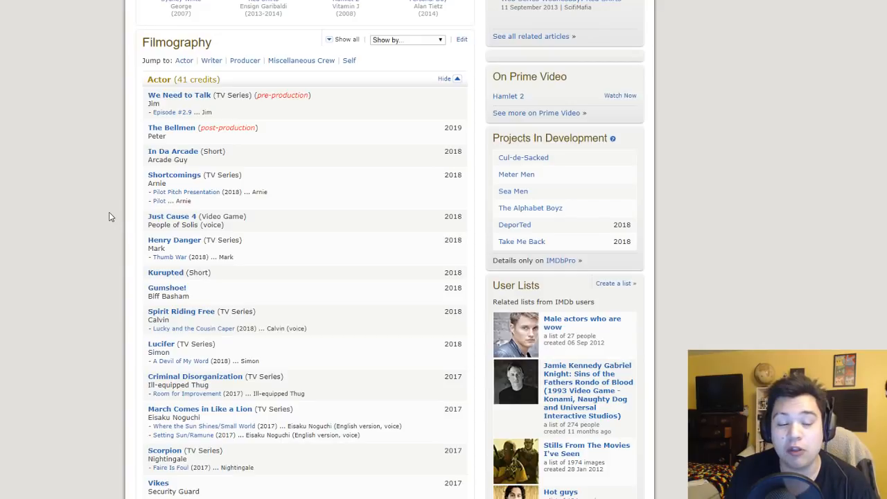
scroll(down, 3)
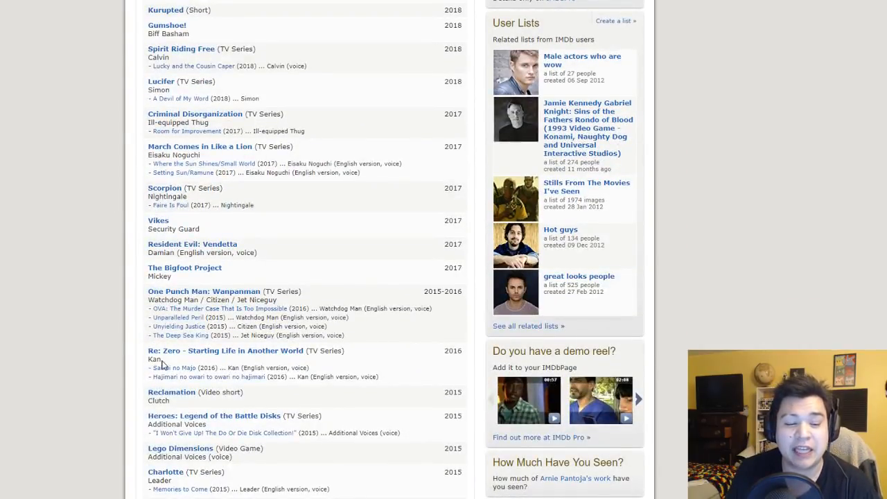
mouse_move(133, 361)
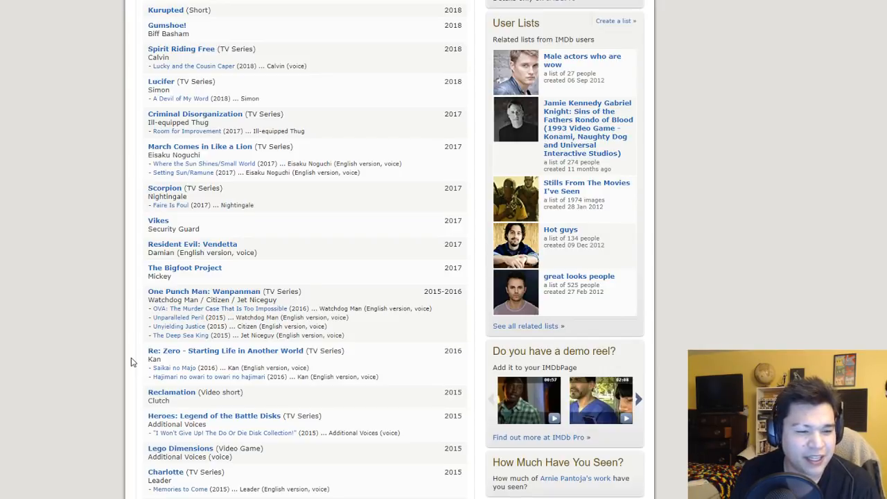
scroll(down, 3)
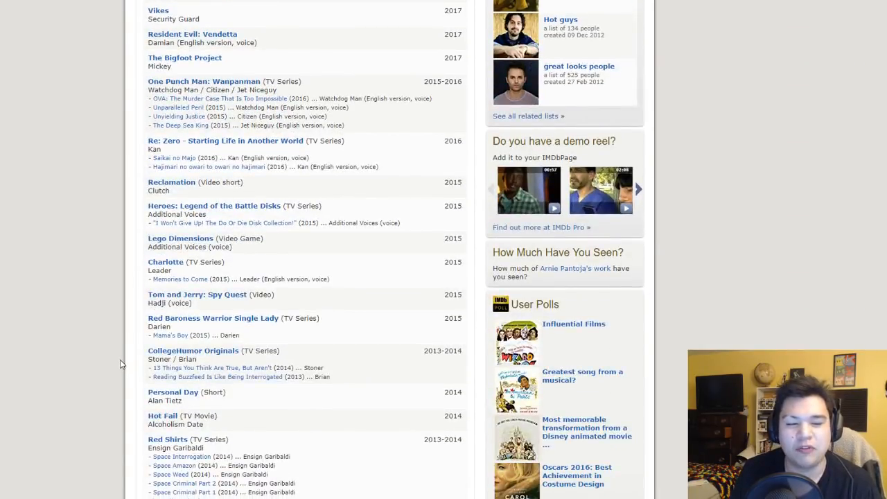
scroll(down, 3)
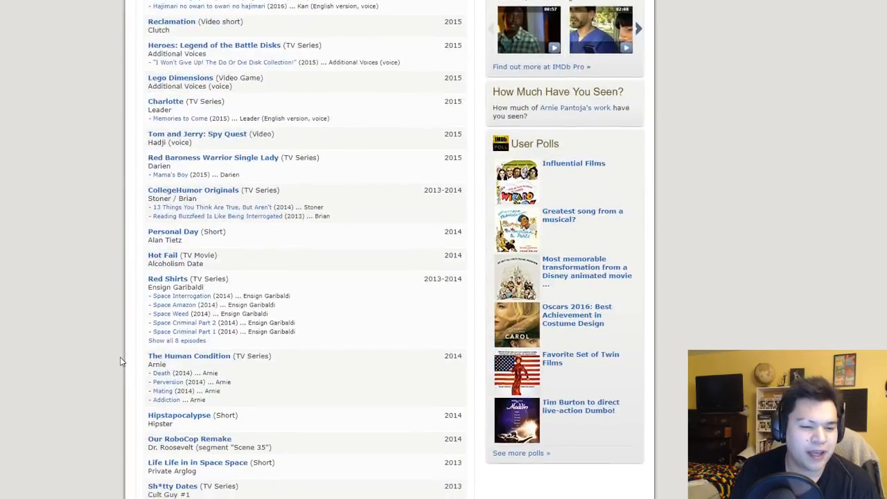
scroll(down, 3)
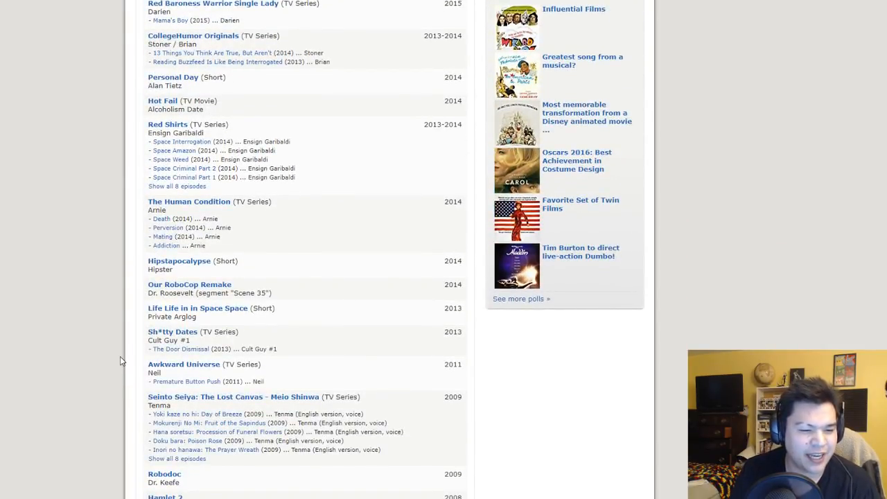
scroll(down, 3)
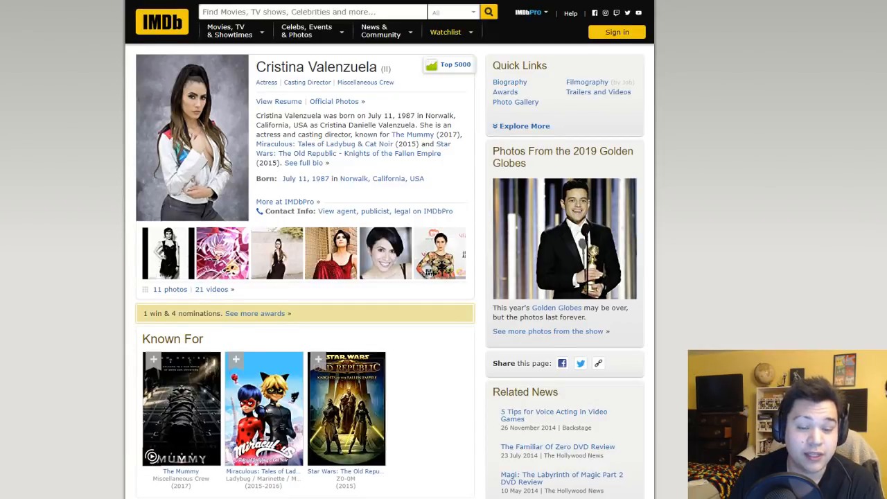
scroll(down, 3)
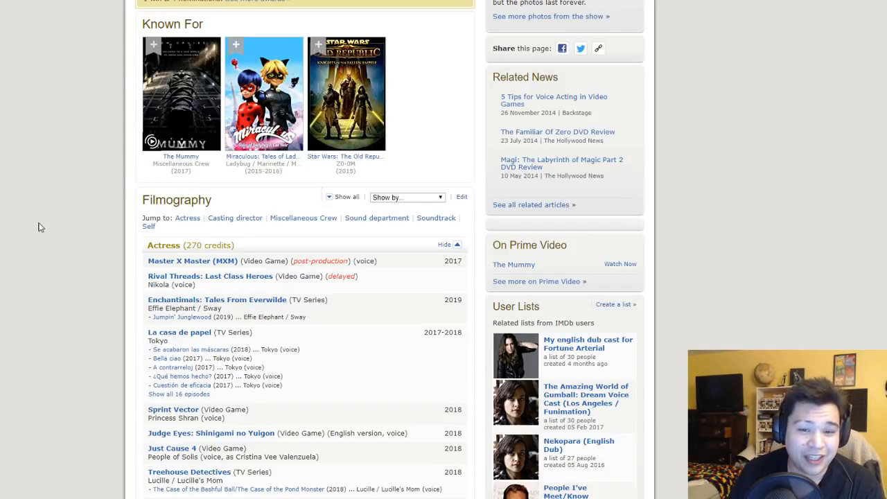
scroll(down, 3)
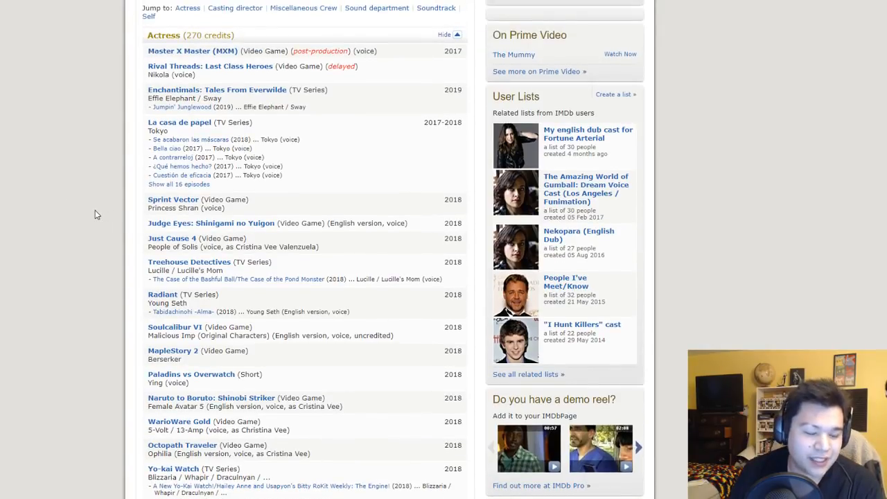
scroll(down, 3)
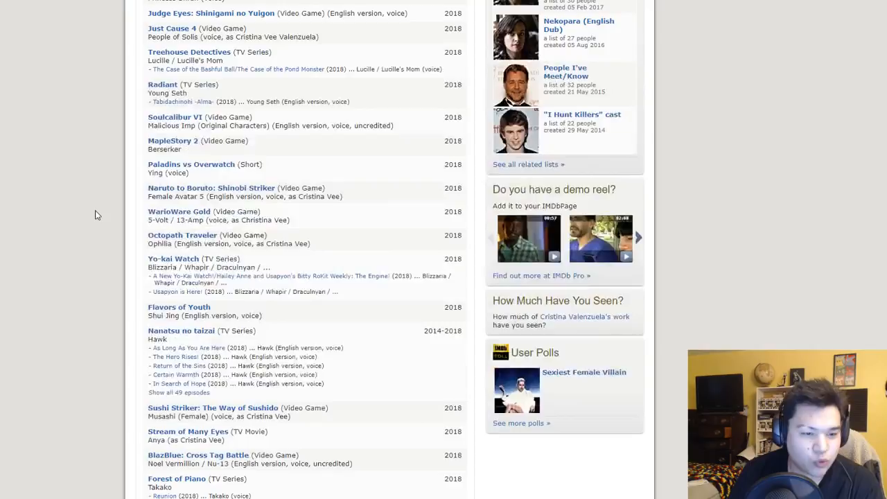
scroll(down, 3)
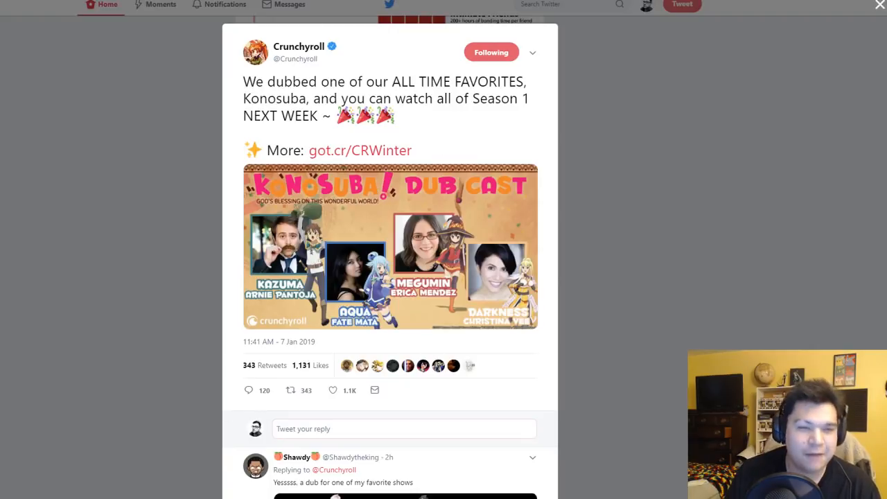
Switch to the IMDb tab to view the dub actress's page.
click(879, 5)
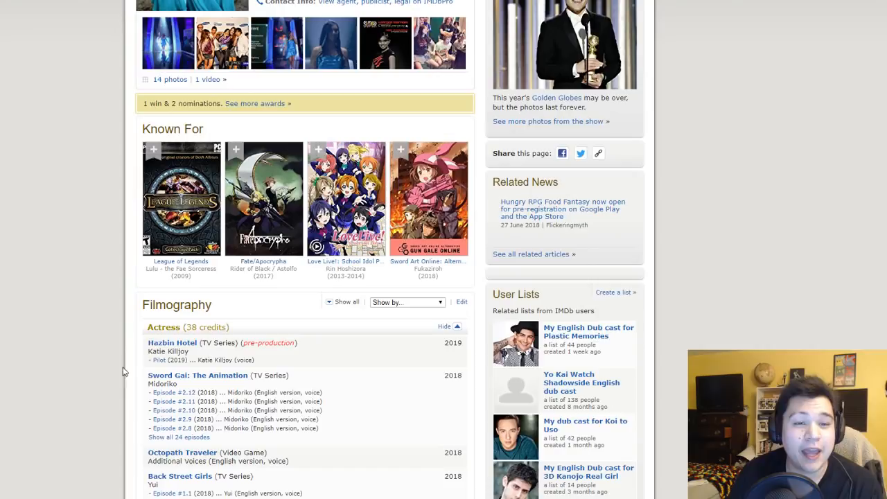
mouse_move(211, 99)
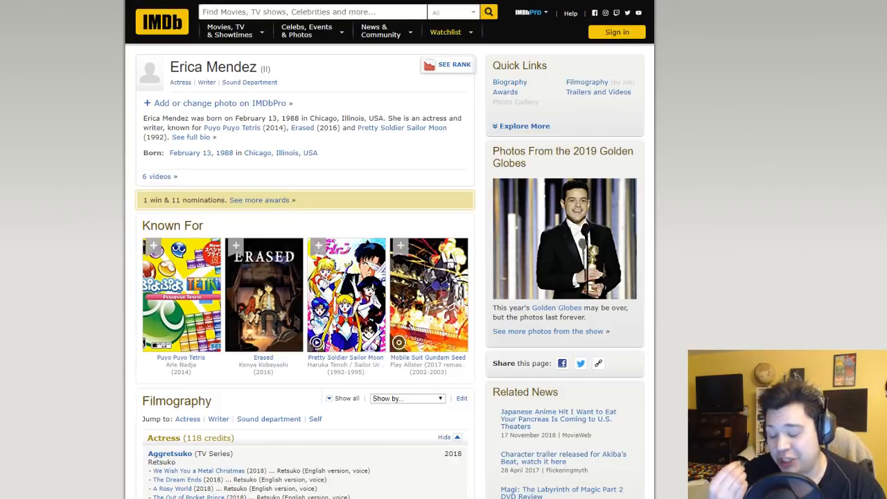
scroll(down, 3)
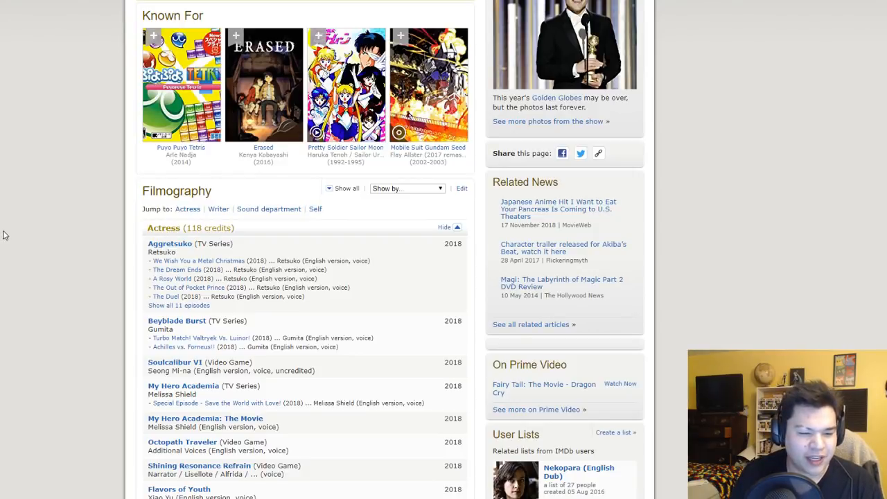
Scroll Erica Mendez's credits from 2018 down into 2017 roles like Fate/Apocrypha and Kakegurui.
scroll(down, 3)
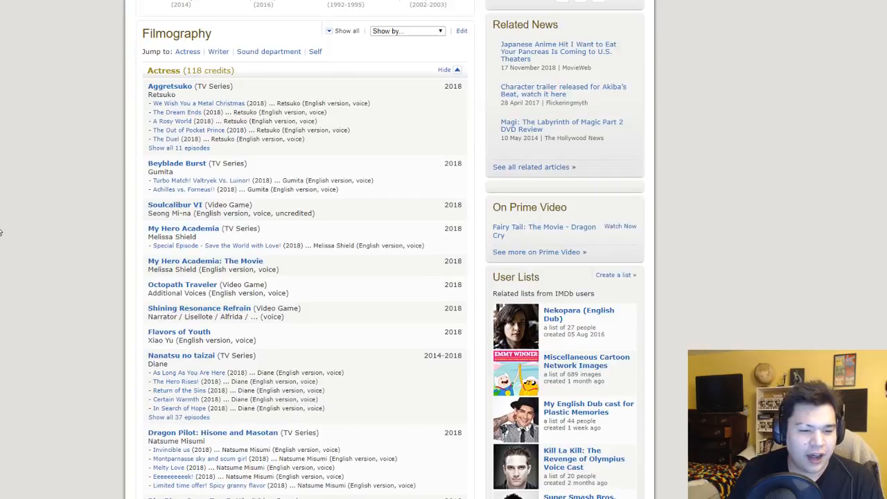
scroll(down, 3)
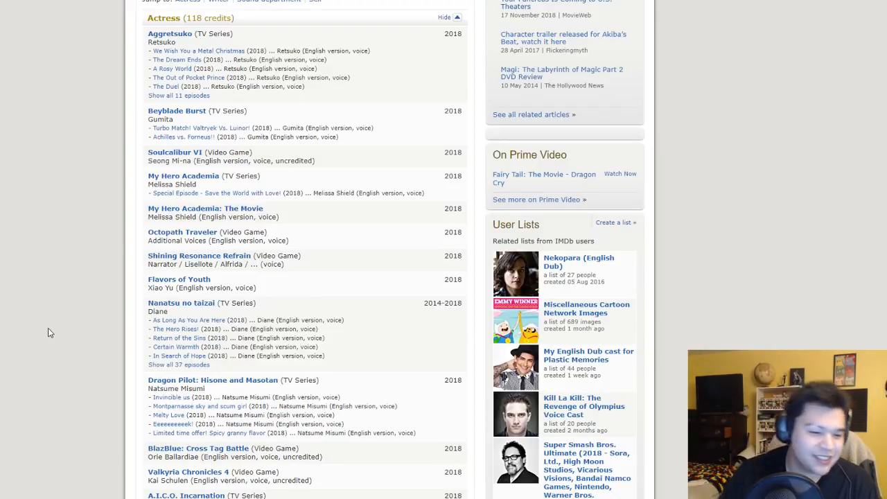
scroll(down, 3)
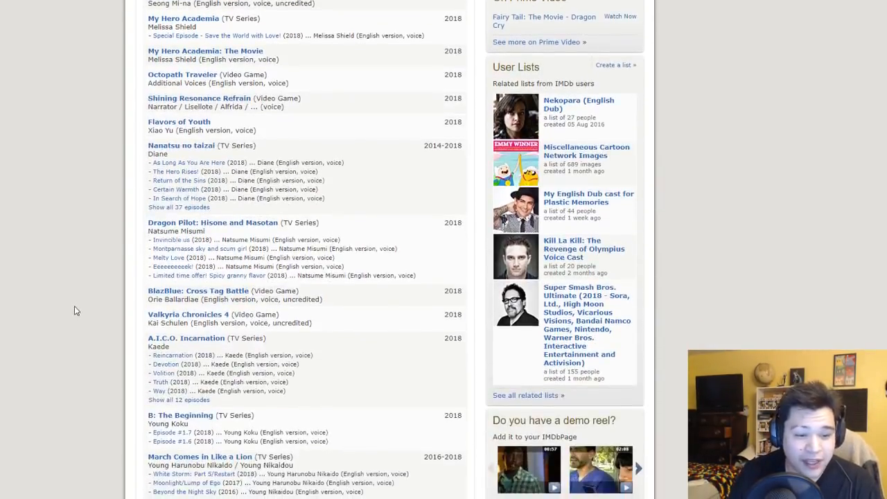
scroll(down, 3)
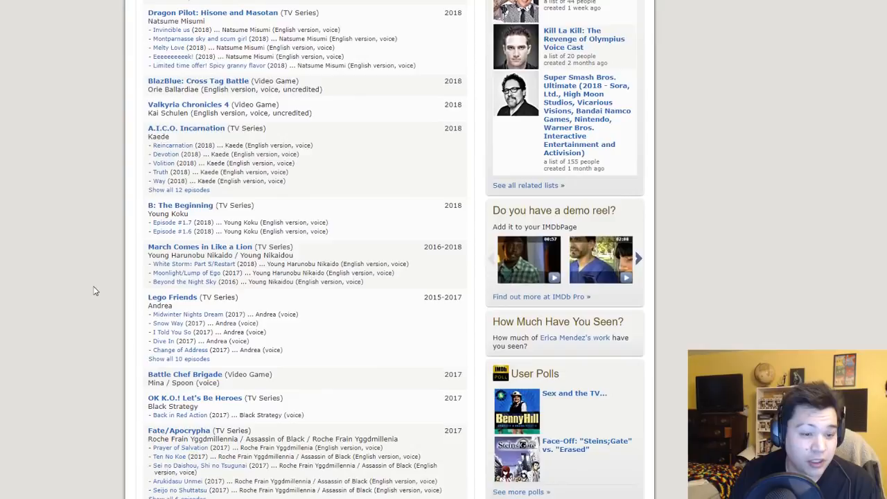
scroll(down, 3)
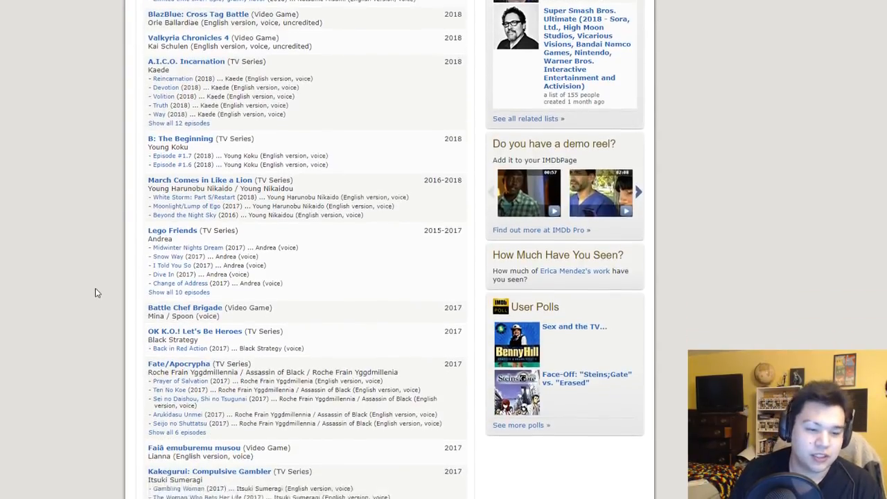
scroll(down, 3)
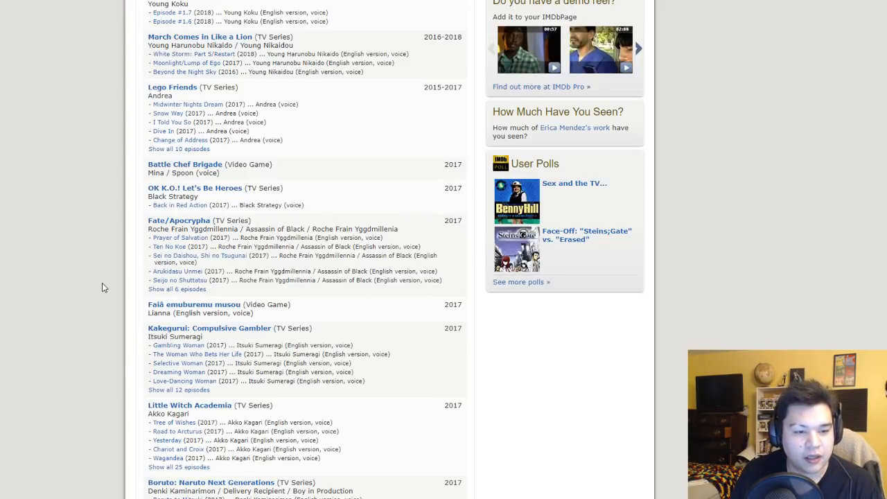
mouse_move(108, 283)
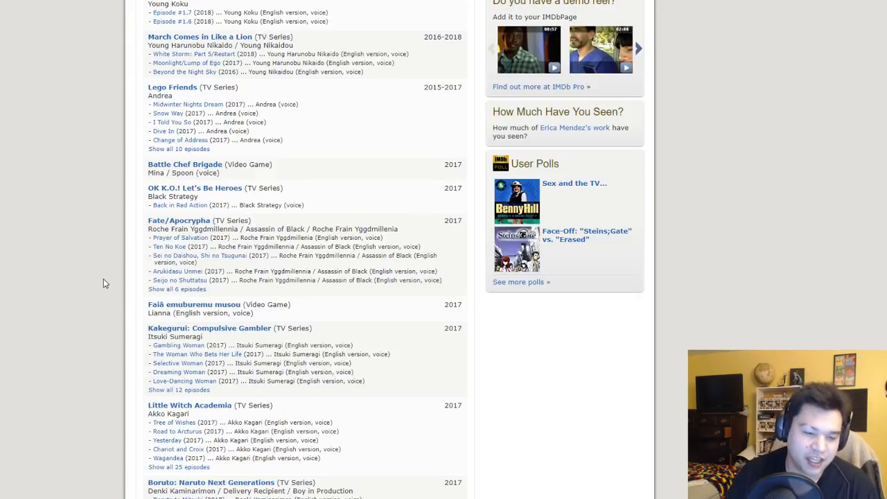
mouse_move(140, 325)
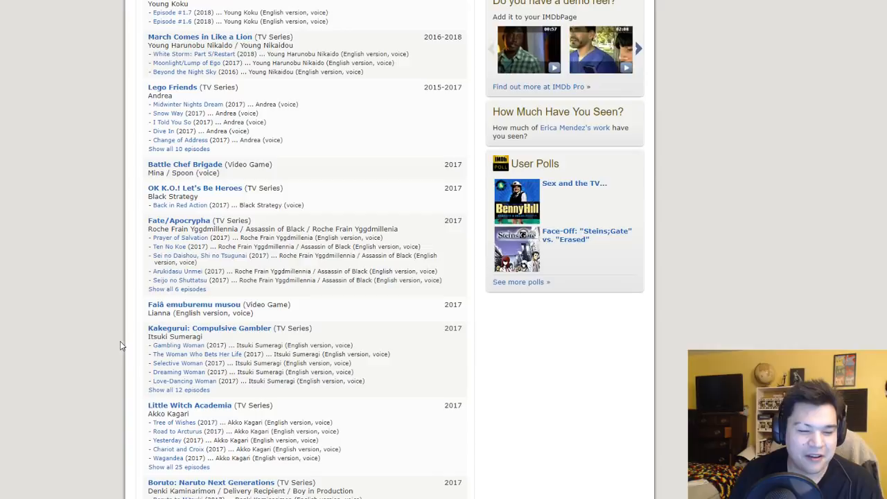
mouse_move(76, 346)
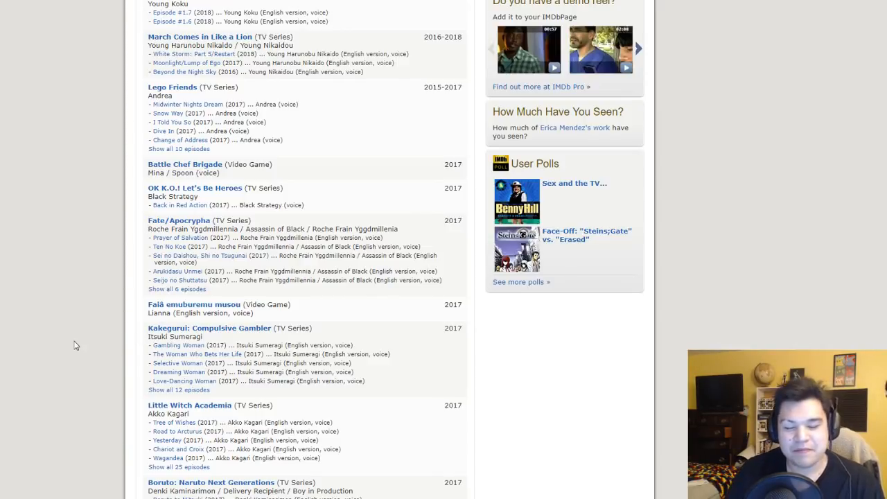